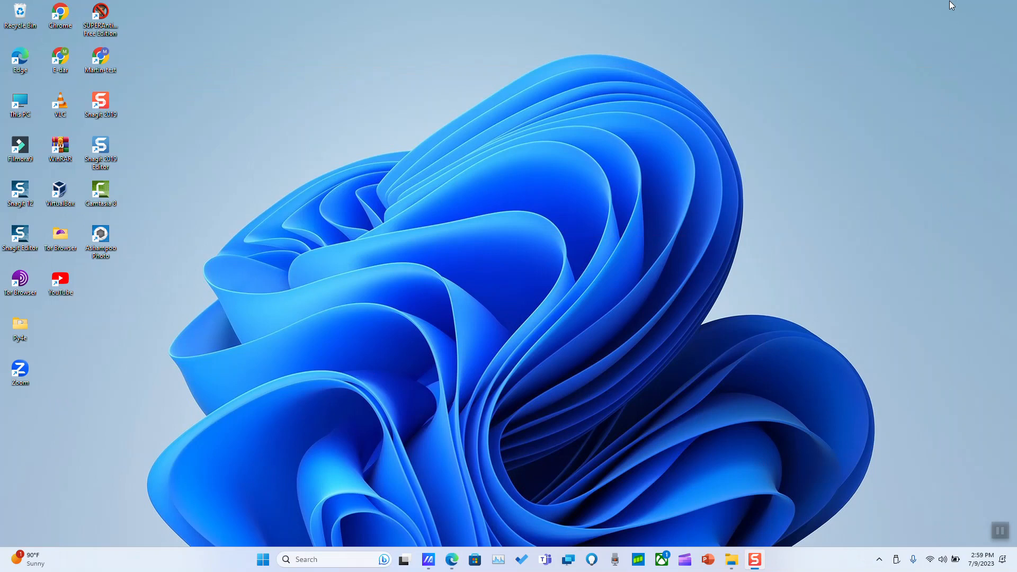
mouse_move(462, 463)
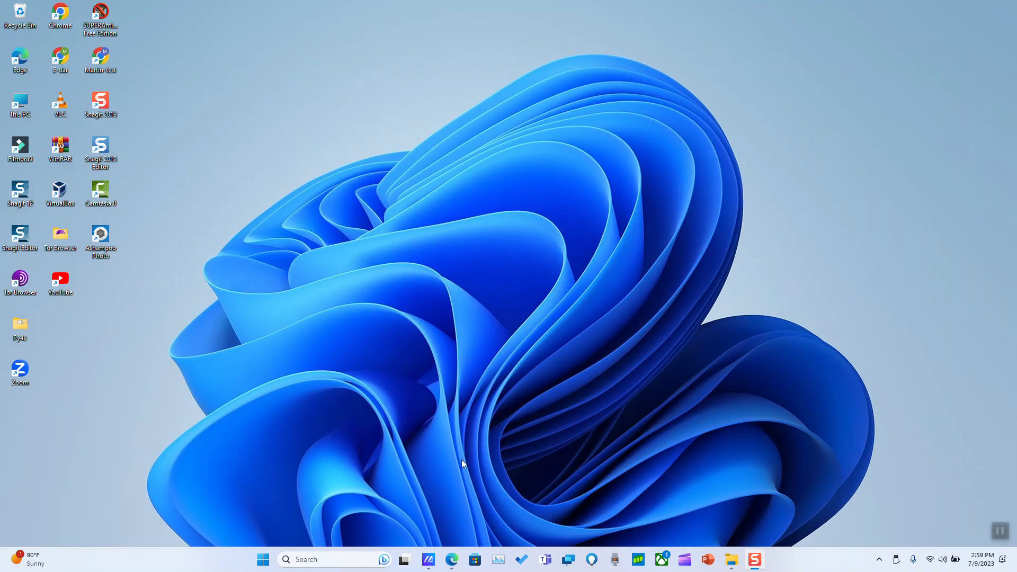
- Search 'download windows' in Edge and open Microsoft's Download Windows 10 page in English
click(452, 559)
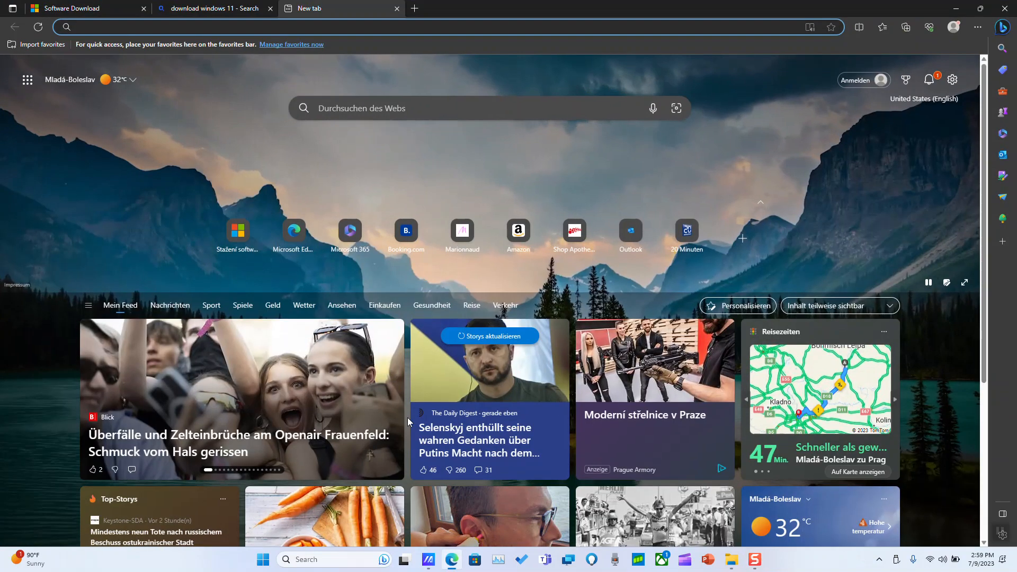
text(download windows)
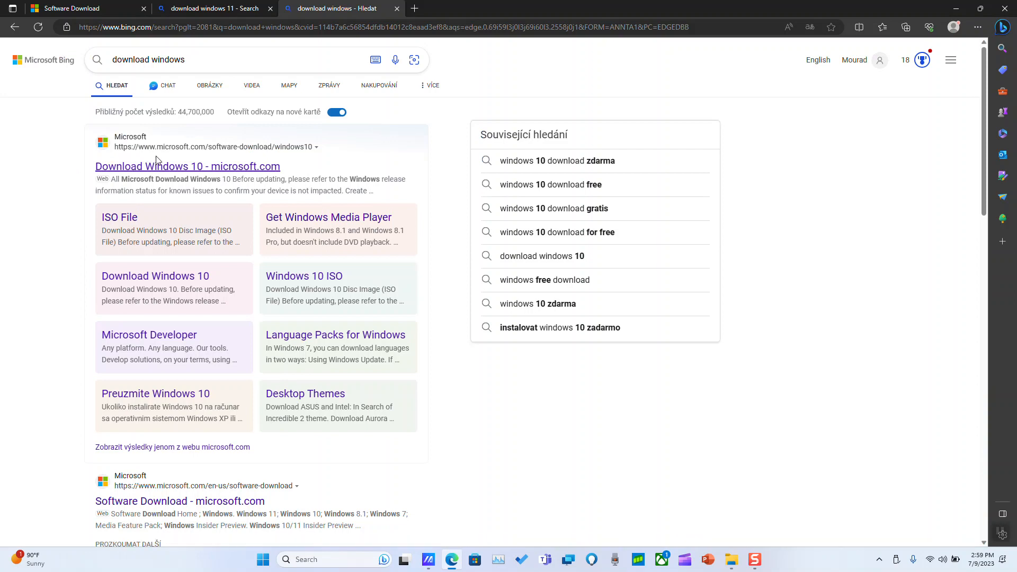
click(187, 166)
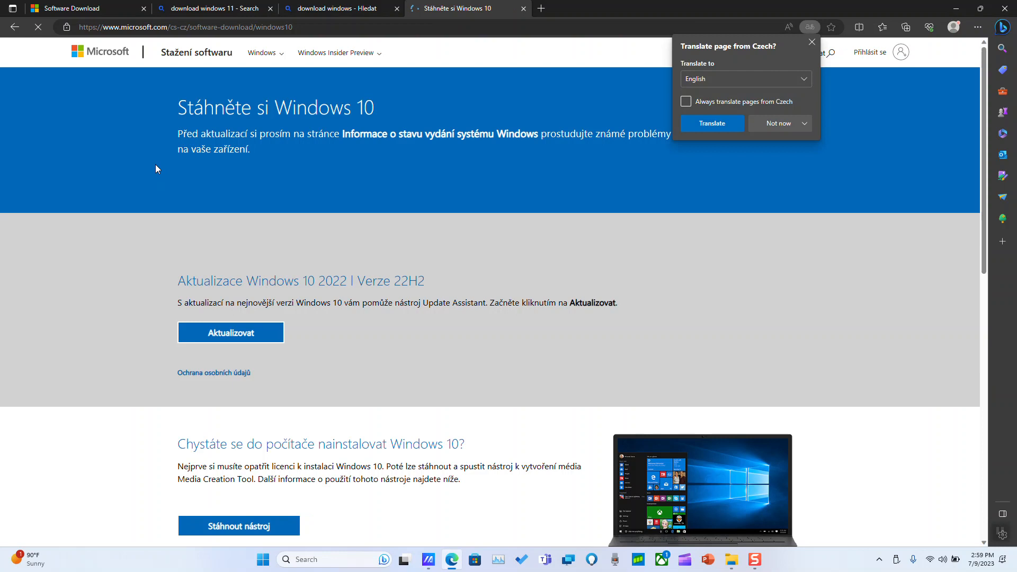
click(775, 124)
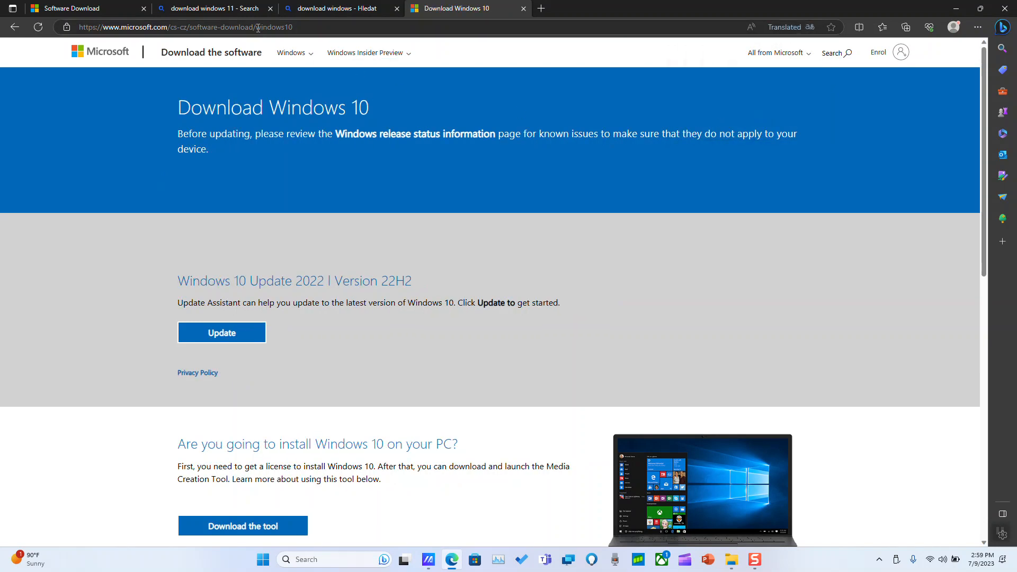
- Switch to the software-download page, open the Windows 8.1 tile, and translate it into English
click(182, 27)
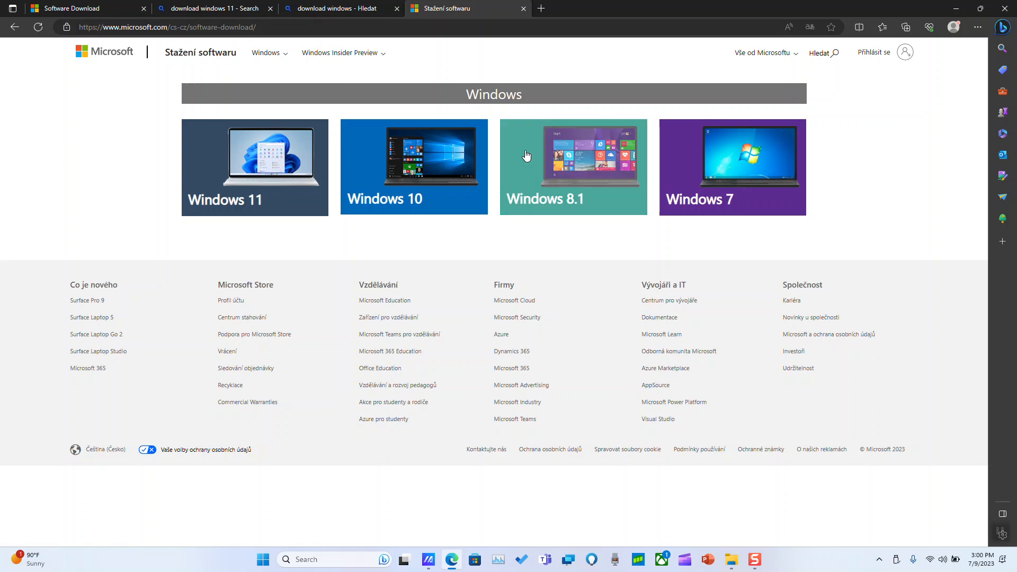
mouse_move(561, 190)
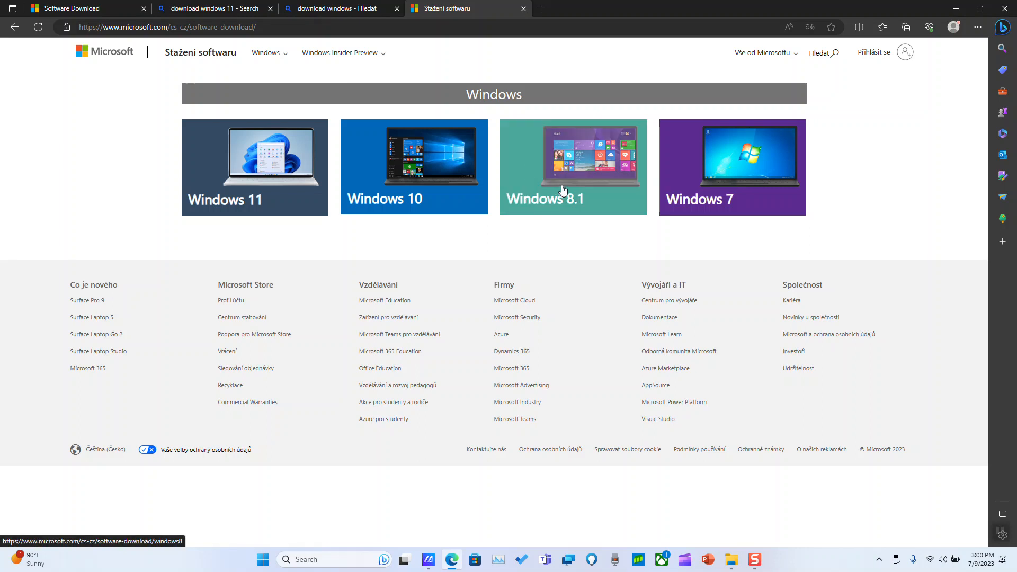
click(573, 167)
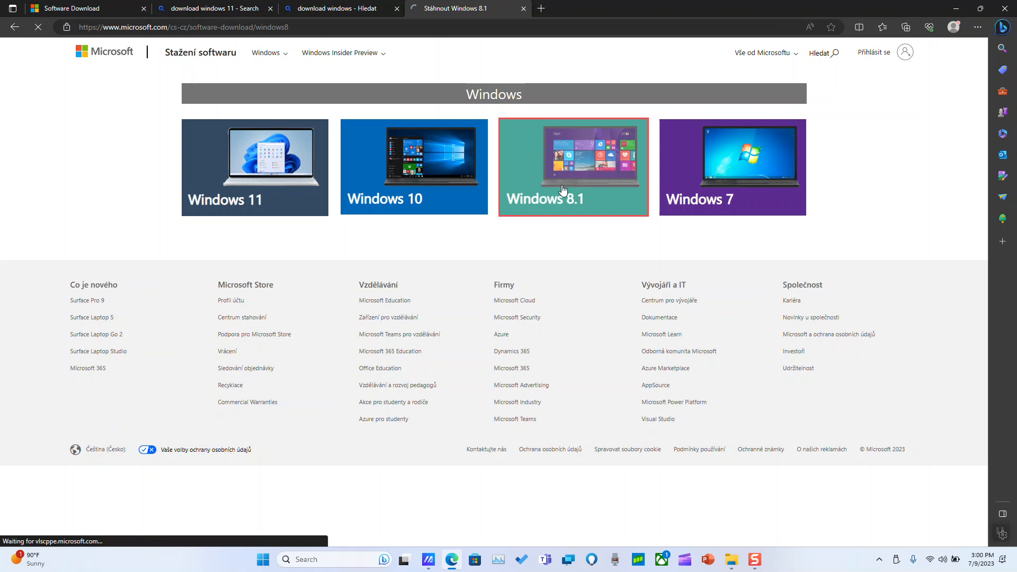
click(572, 167)
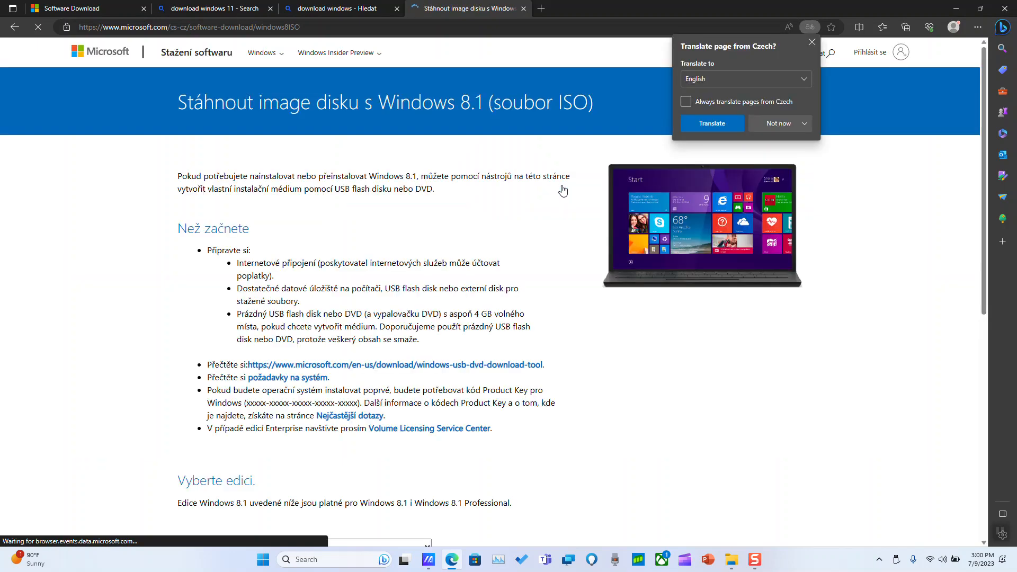
click(711, 123)
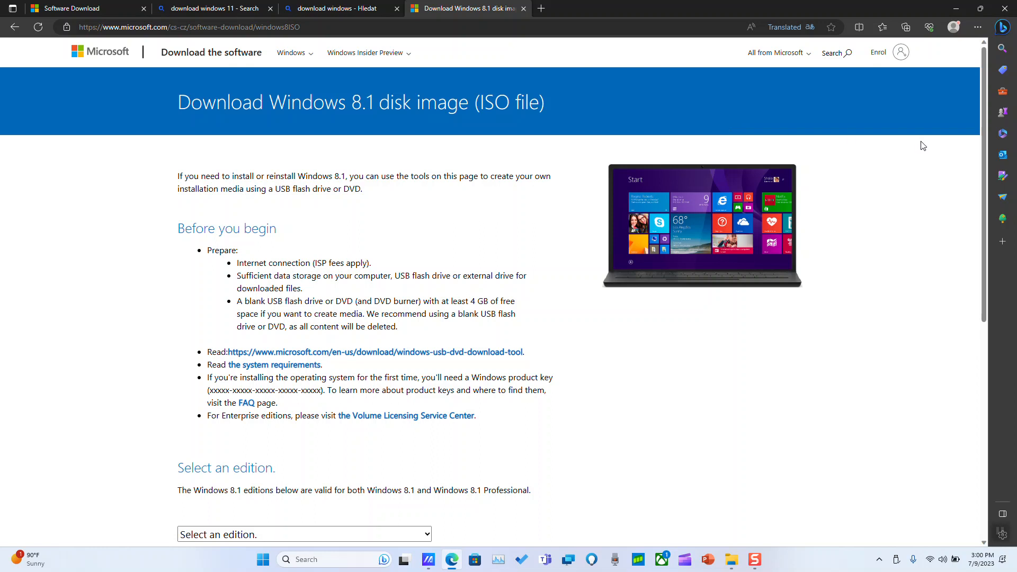
- Confirm the edition 'Windows 8.1 Single Language' and the language 'English – International'
scroll(down, 3)
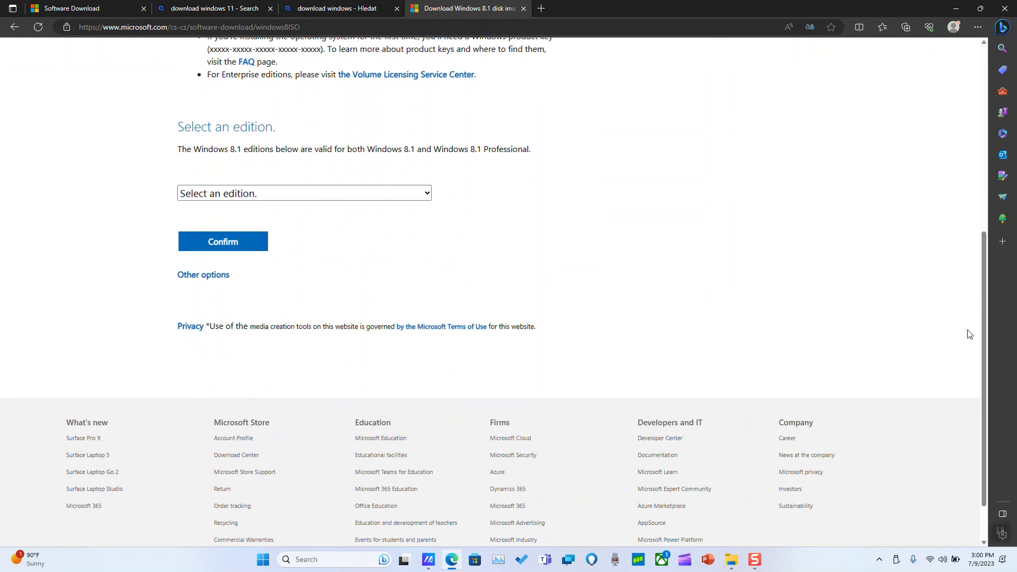
click(303, 193)
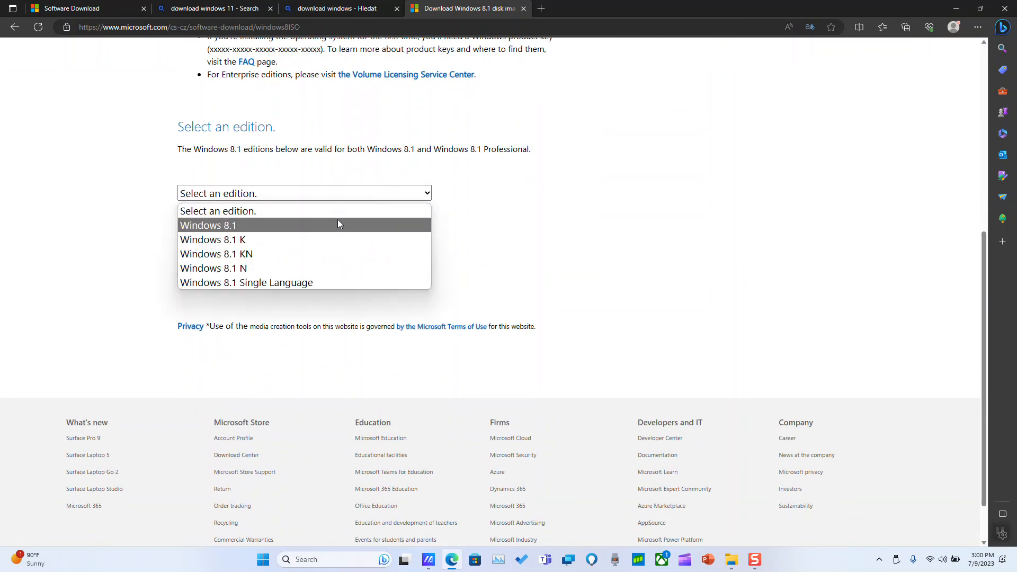
click(245, 282)
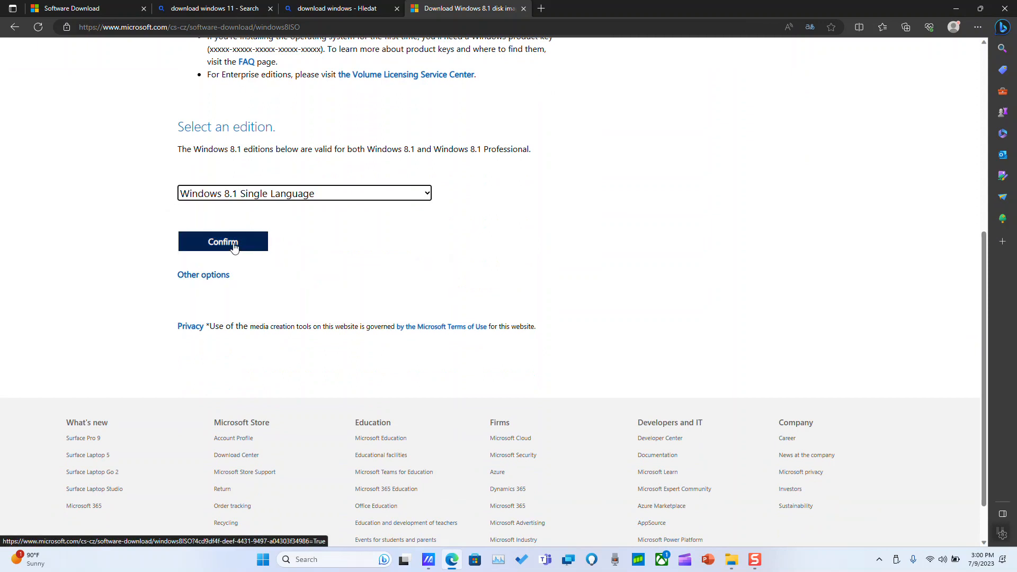
click(222, 241)
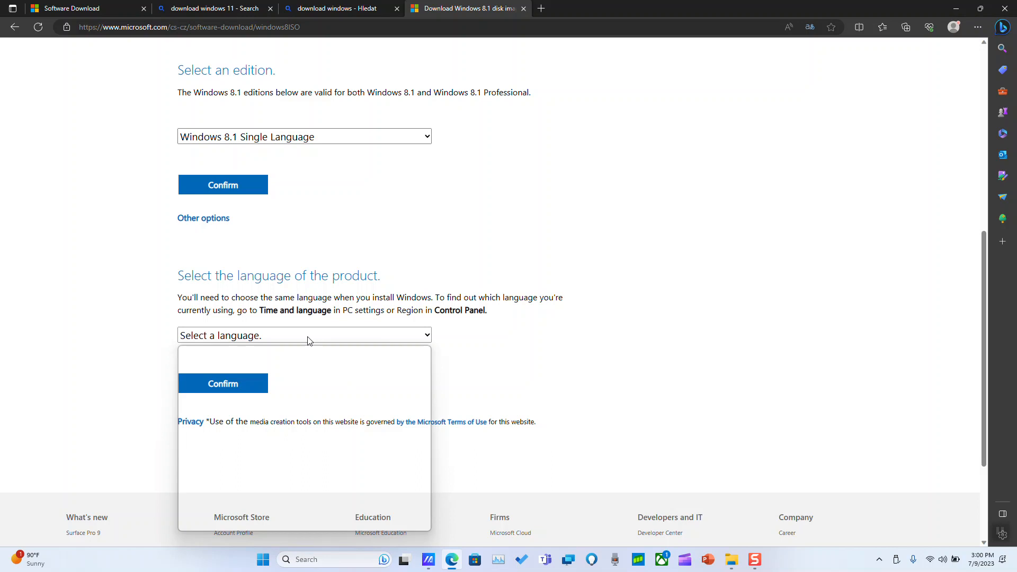
click(303, 335)
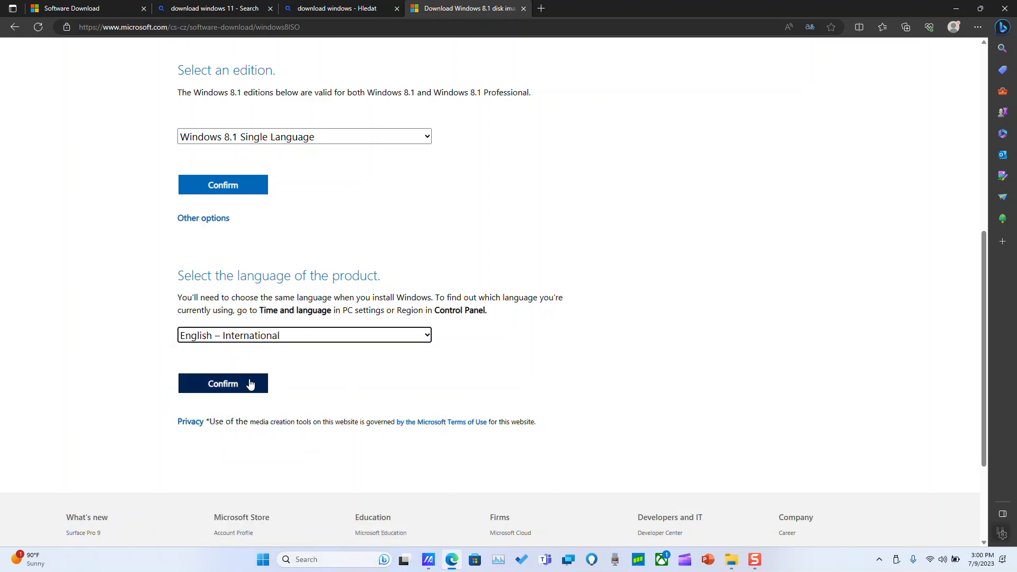
click(222, 382)
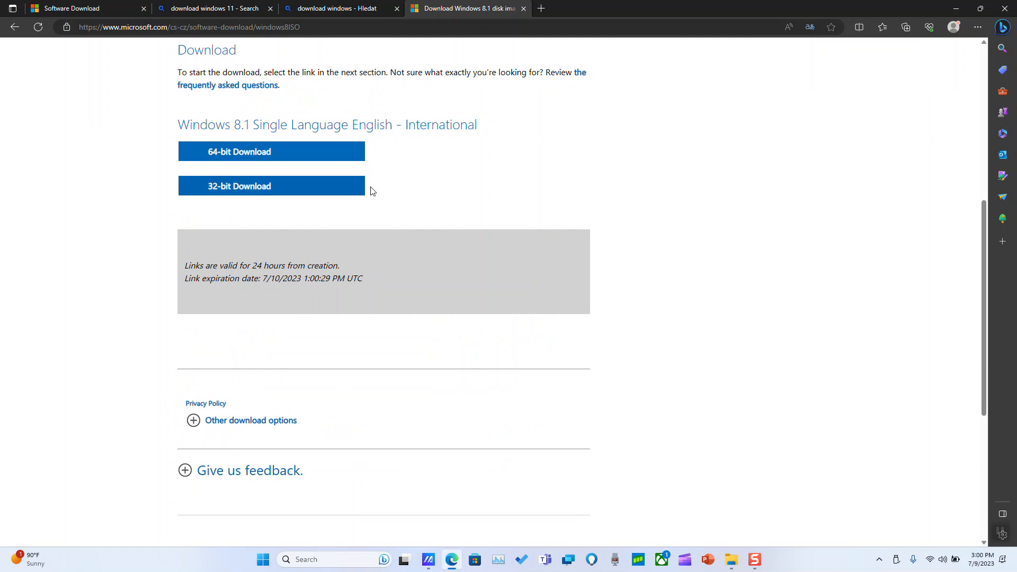
mouse_move(332, 170)
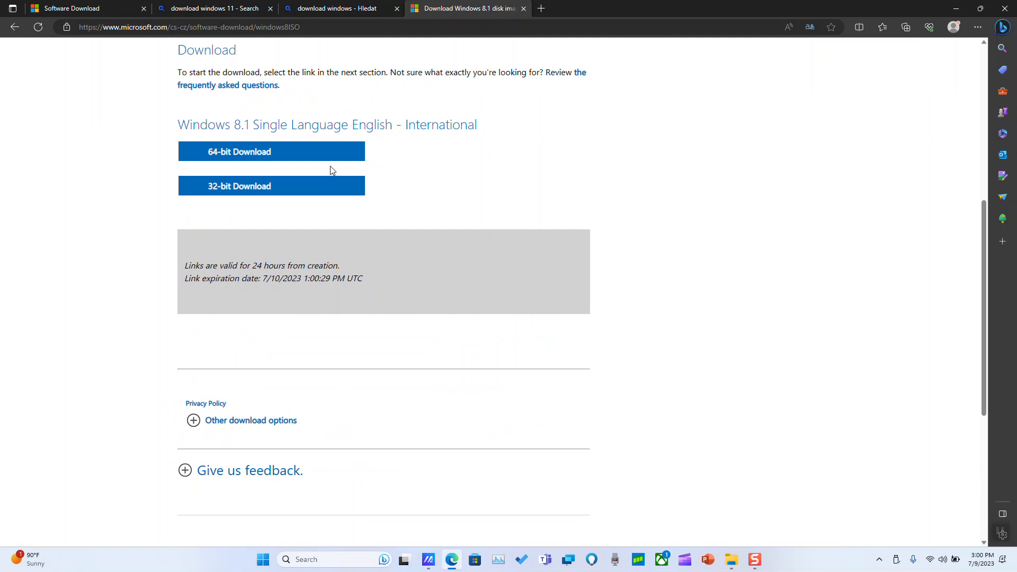
mouse_move(154, 419)
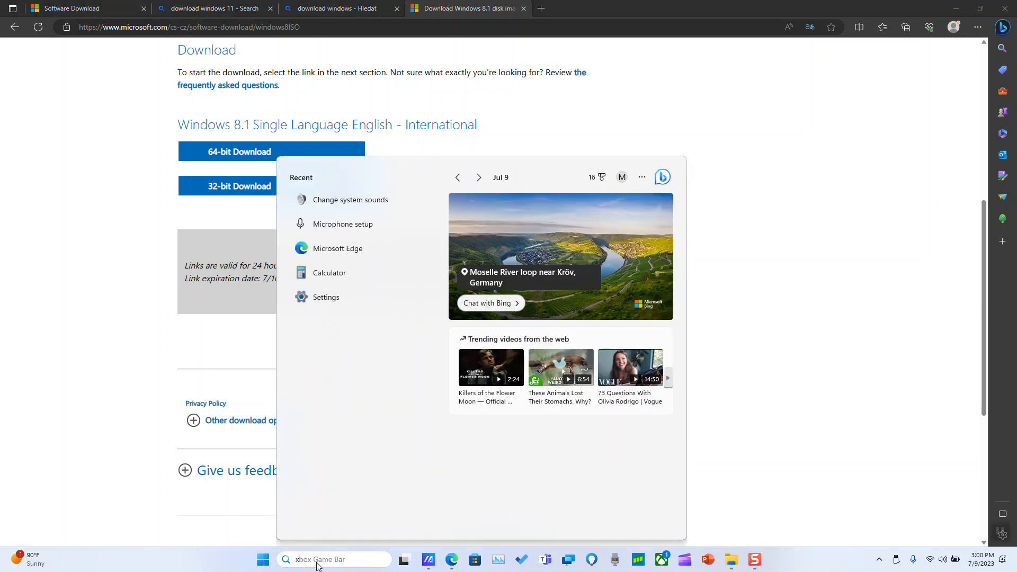
- Run dxdiag to check the System tab details, then close the DirectX Diagnostic Tool
text(xdiag)
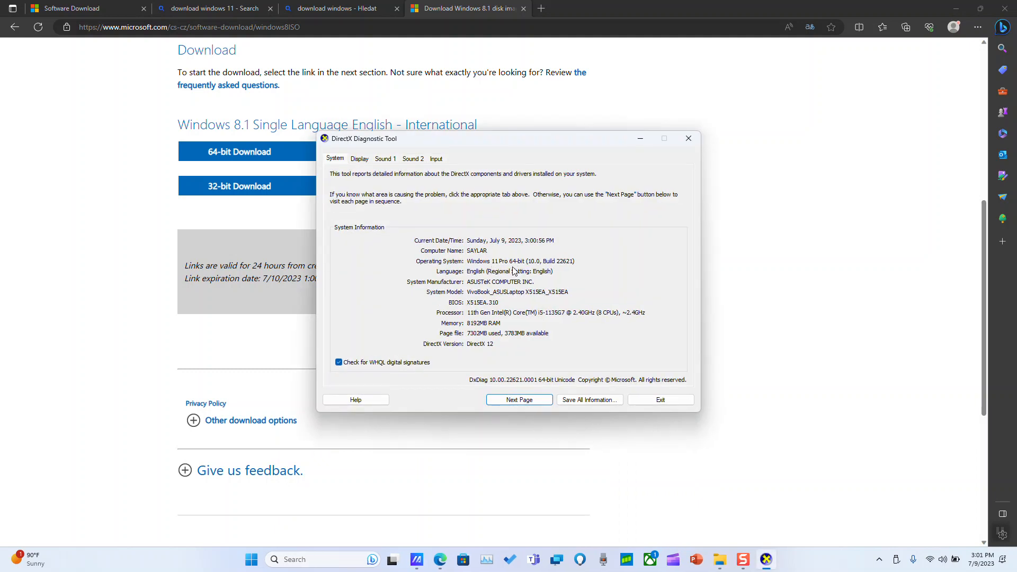
mouse_move(251, 139)
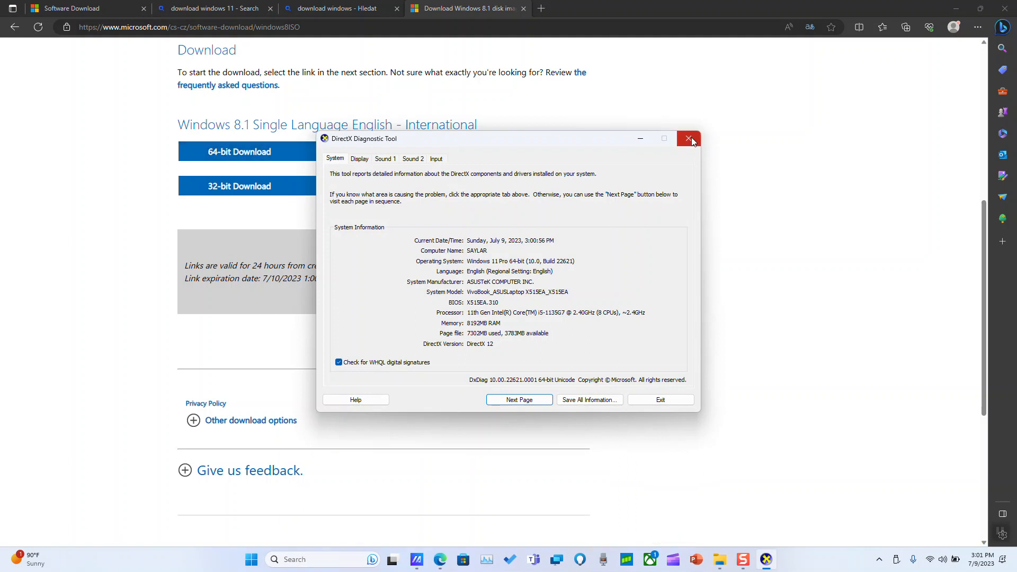
click(691, 139)
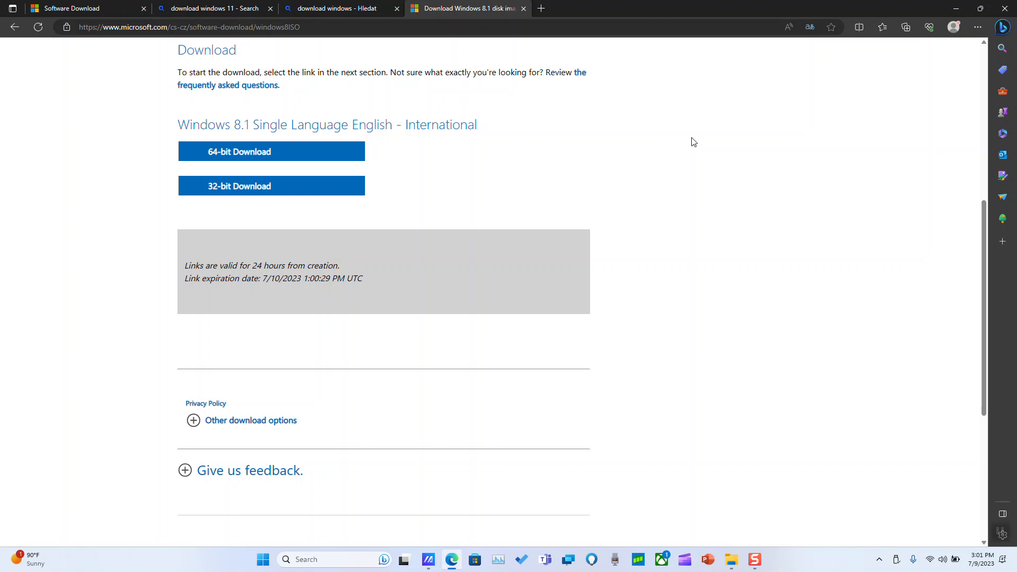
mouse_move(488, 235)
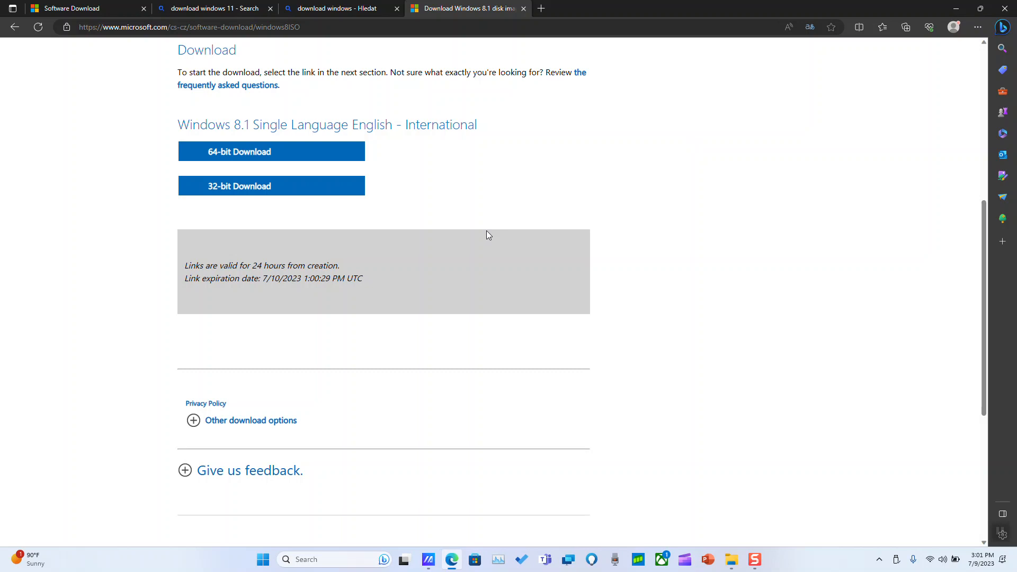
- Save the 32-bit Windows 8.1 ISO download to the SD (H:) drive via Save As
click(271, 185)
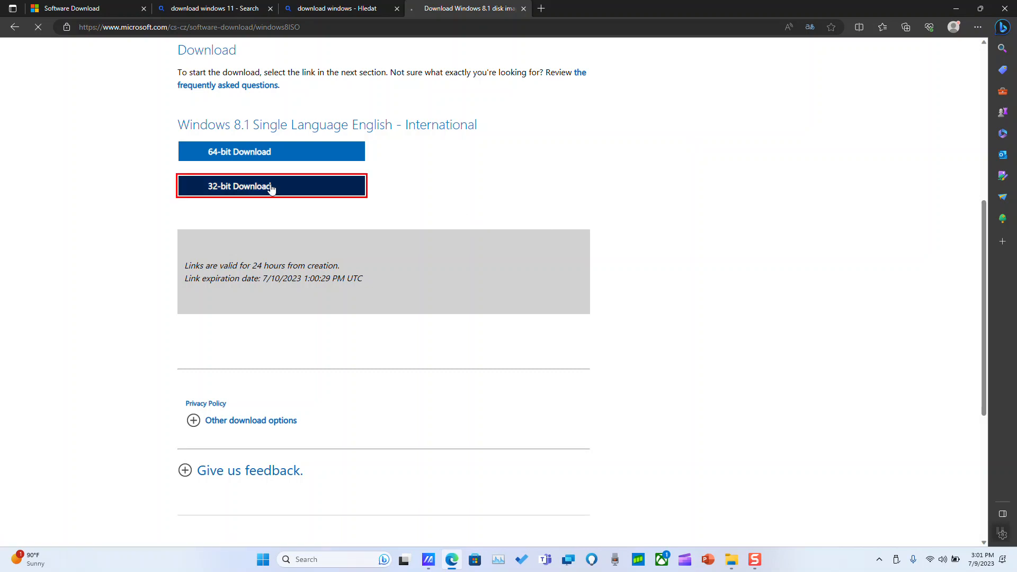
click(270, 186)
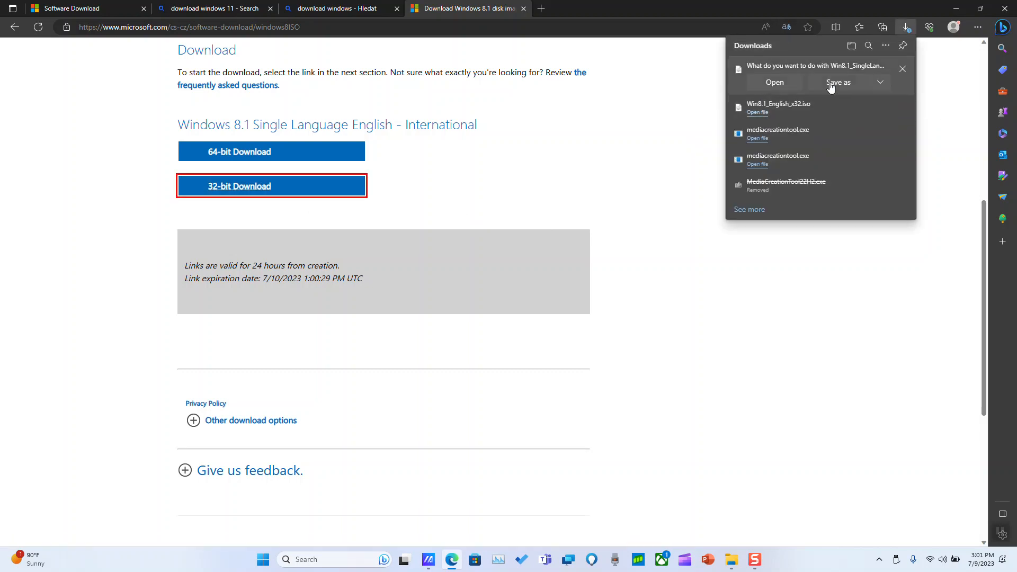
click(837, 82)
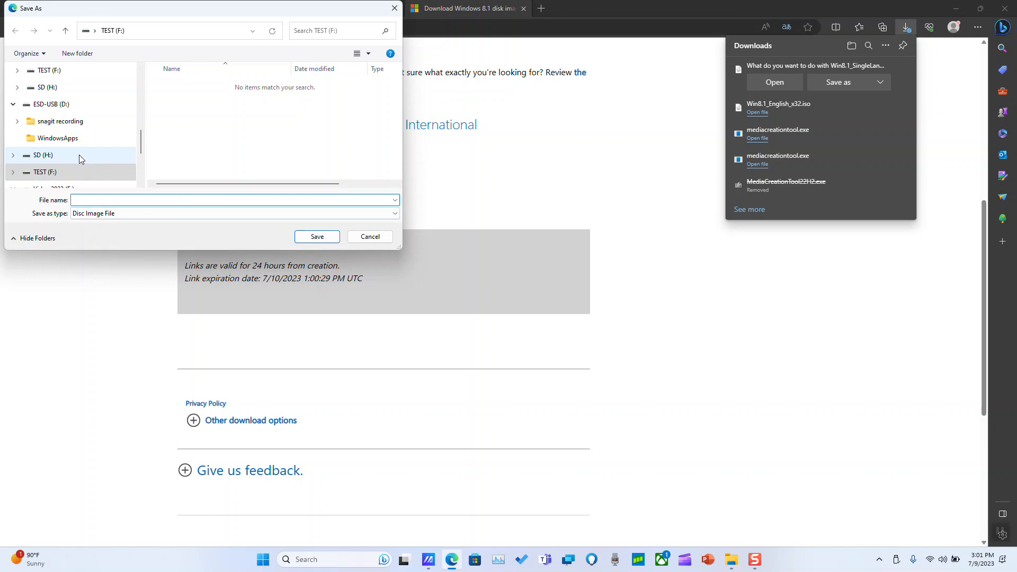
click(42, 155)
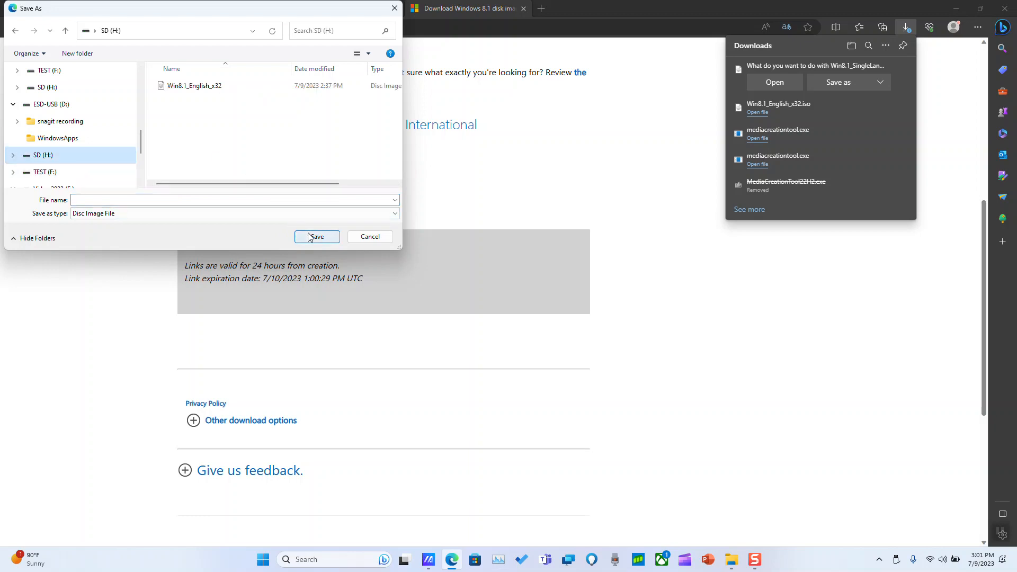
click(234, 199)
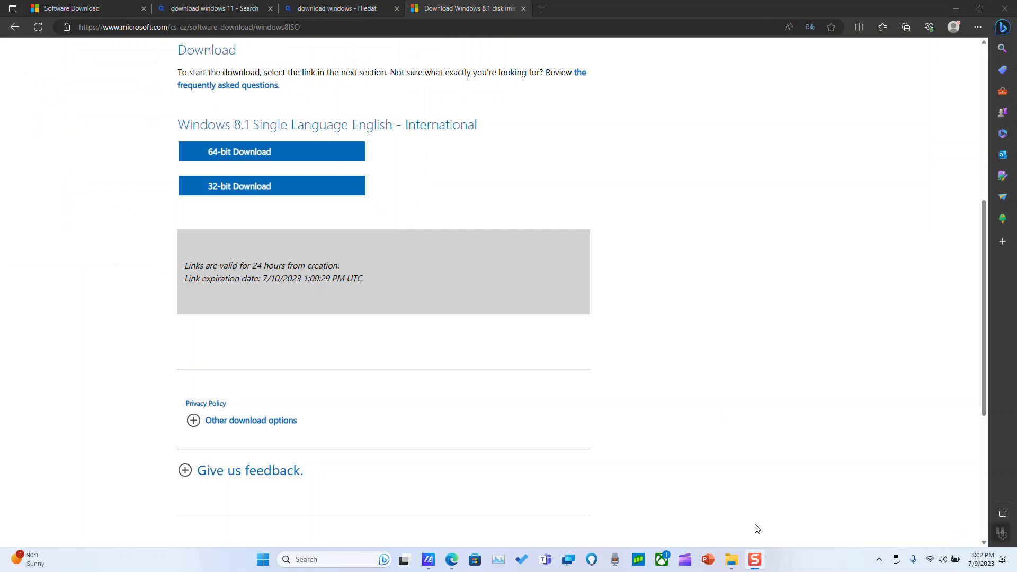
- Open SD (H:) in File Explorer and select the 2.98 GB Win8.1 32-bit ISO
click(731, 559)
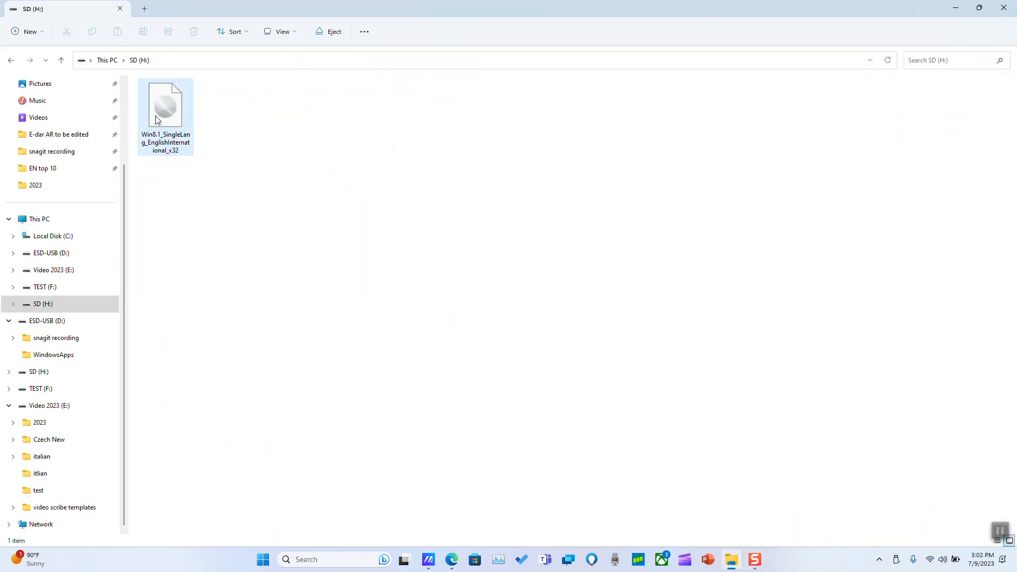
click(165, 106)
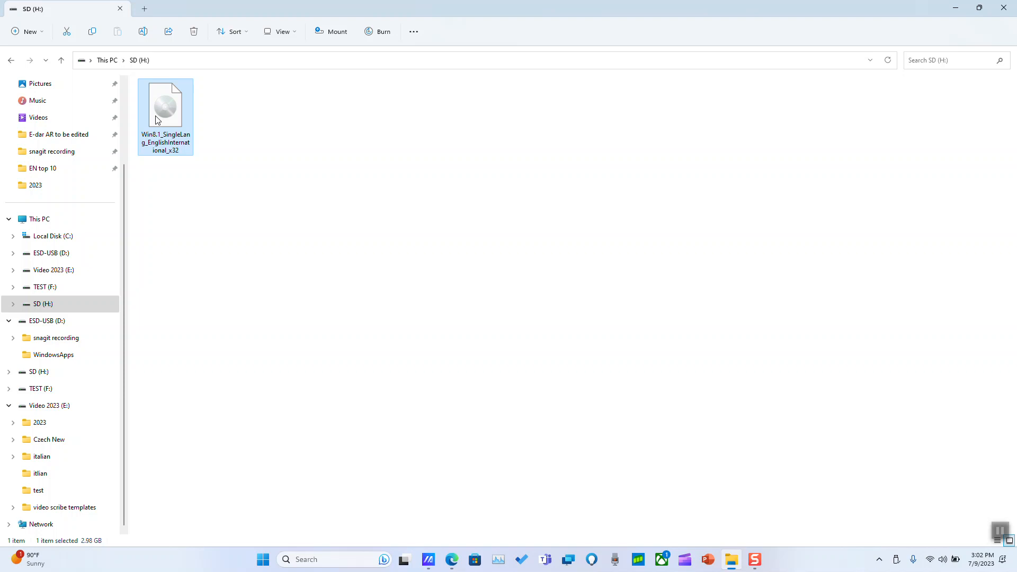
mouse_move(929, 402)
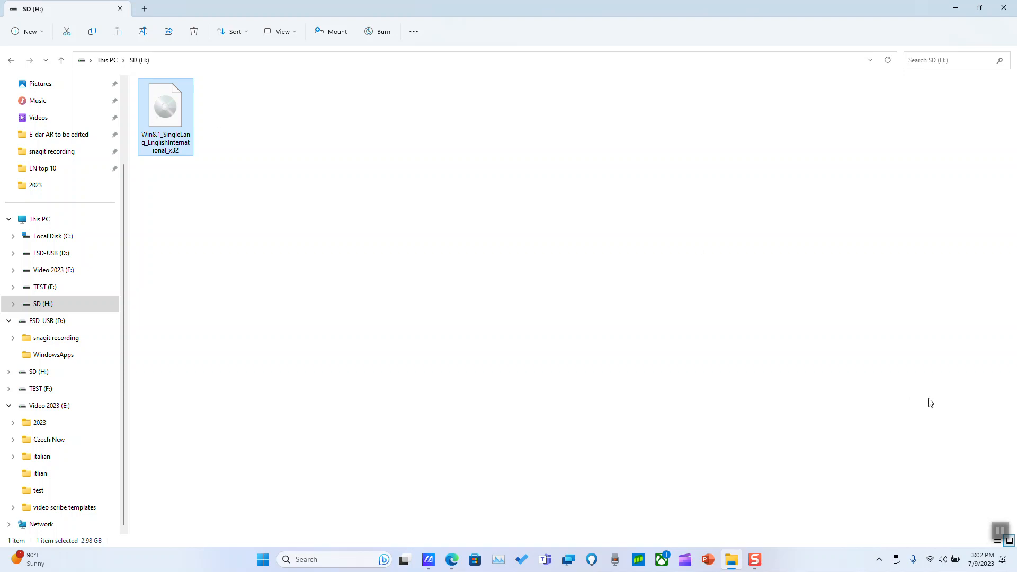